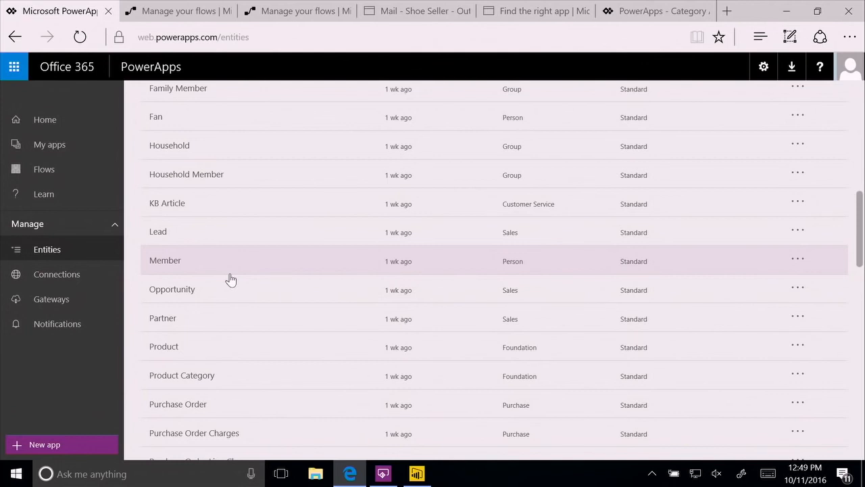
pyautogui.moveTo(157, 350)
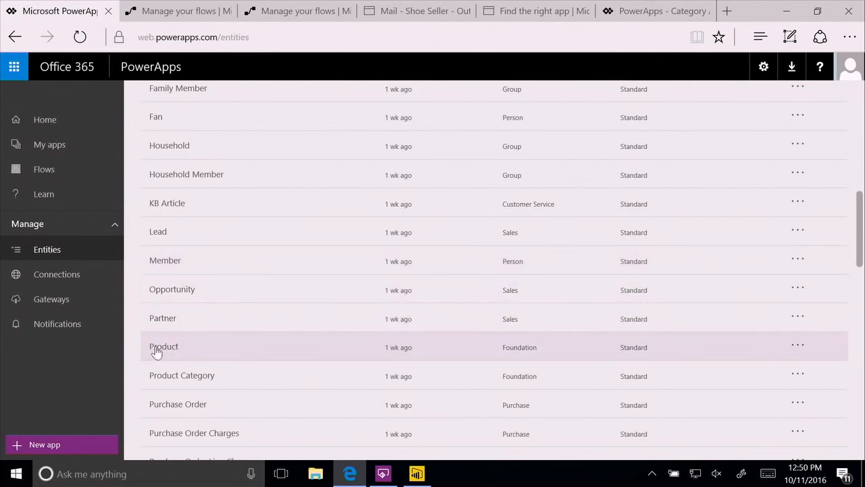
# Review the Product entity's fields down to Rating, Quantity Available and Style Category
pyautogui.click(164, 346)
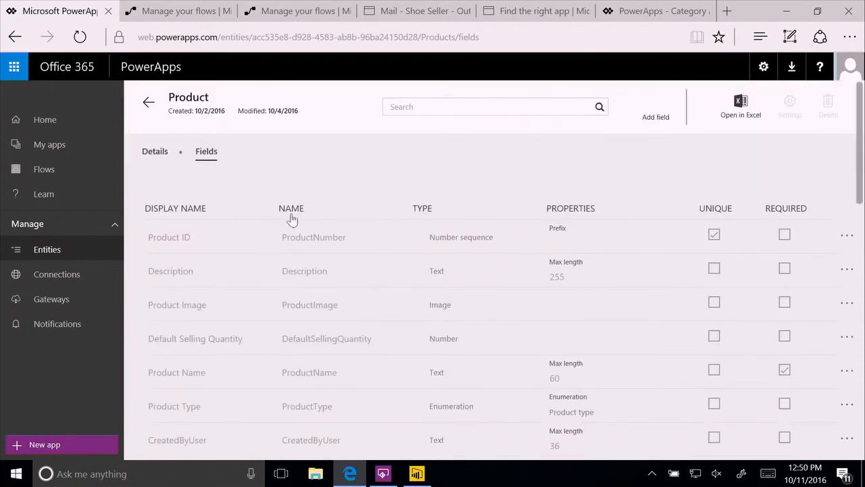
pyautogui.scroll(-3)
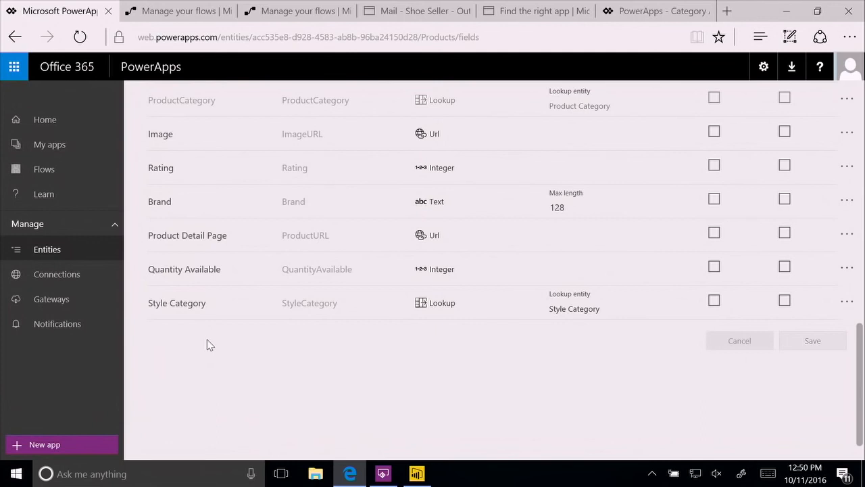
# Browse products to the 2K-Flex Mid Pump detail and its Market trends dashboard in the running app
pyautogui.click(384, 473)
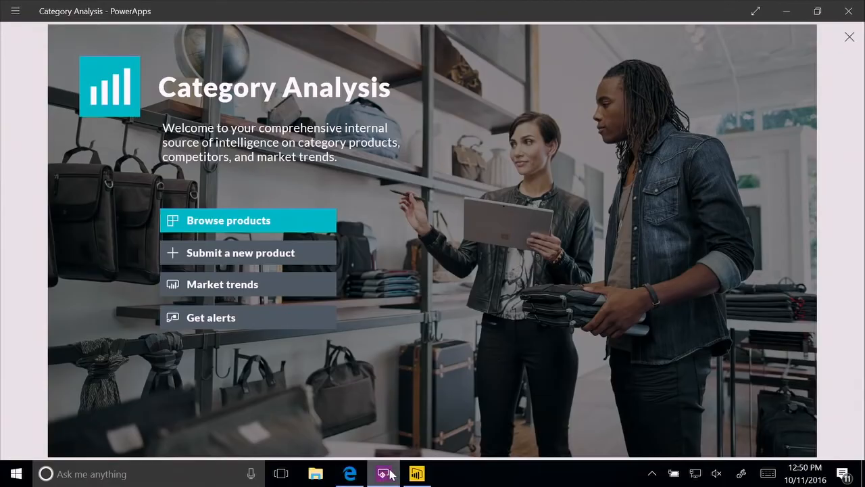
pyautogui.moveTo(346, 205)
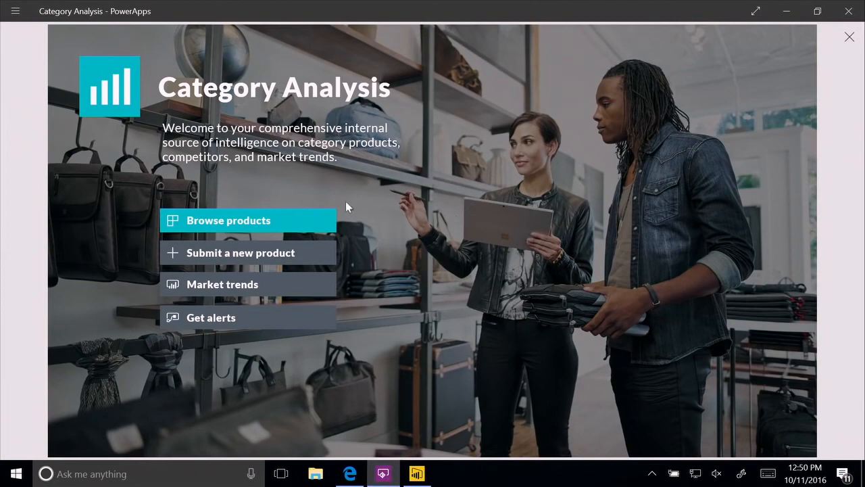
pyautogui.click(227, 220)
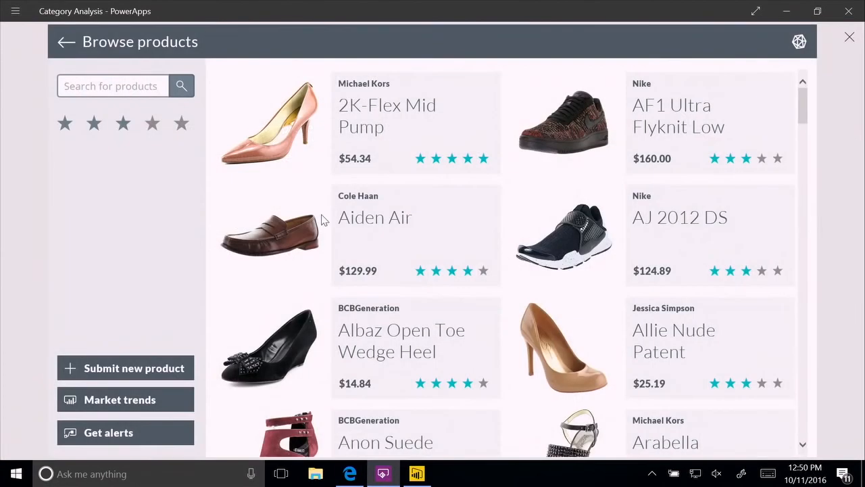
pyautogui.moveTo(289, 135)
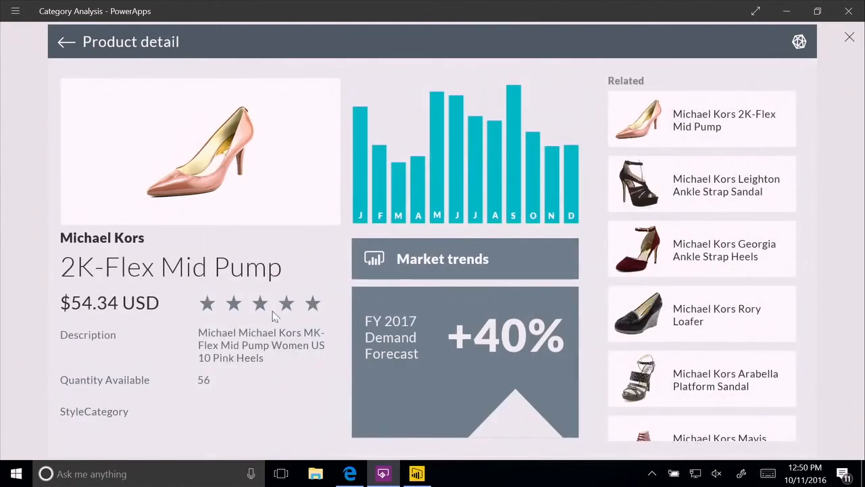
pyautogui.moveTo(459, 262)
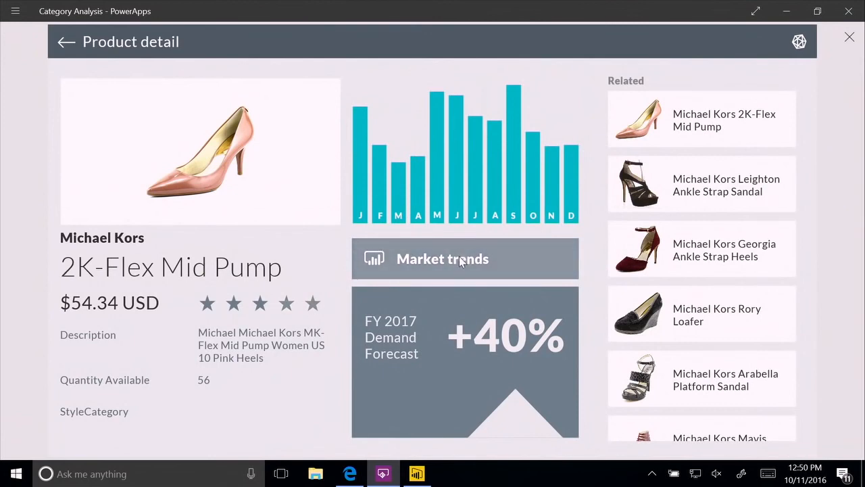
pyautogui.click(66, 40)
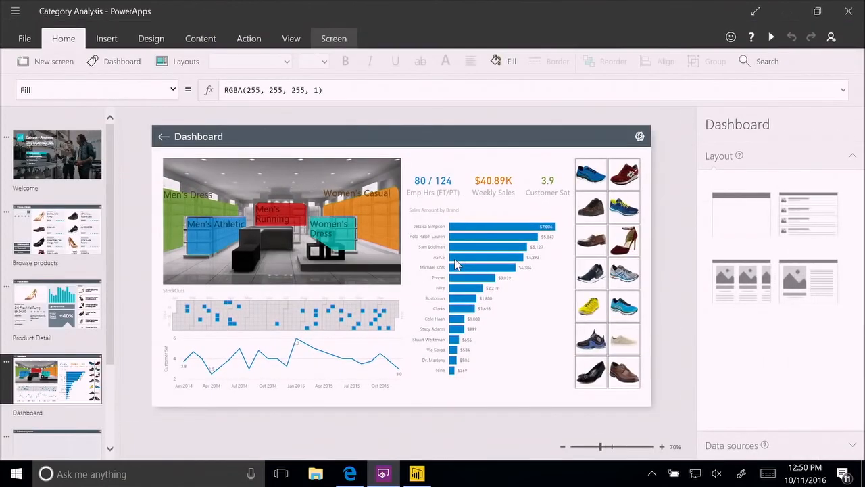
pyautogui.moveTo(264, 194)
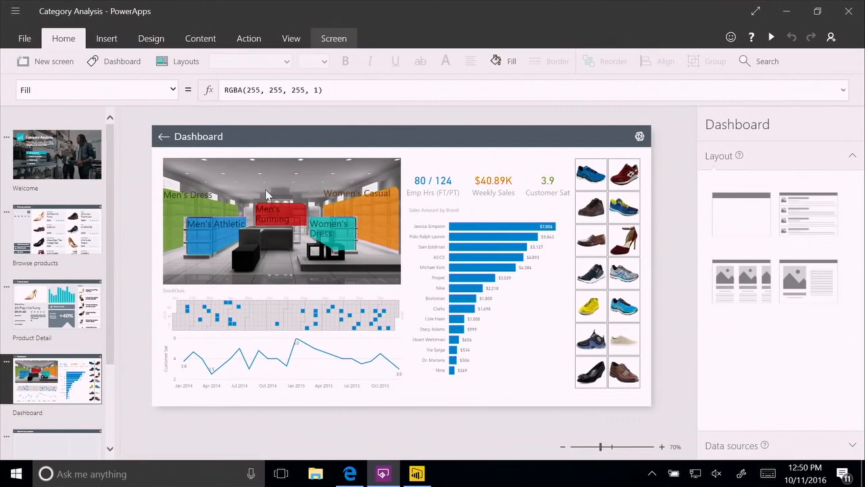
# Step from the Welcome screen to the Submit new product screen in the editor
pyautogui.click(57, 154)
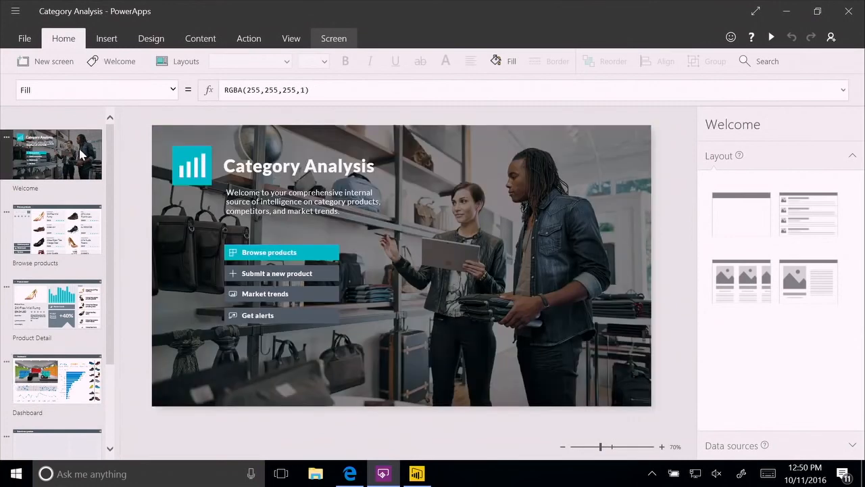
pyautogui.moveTo(65, 236)
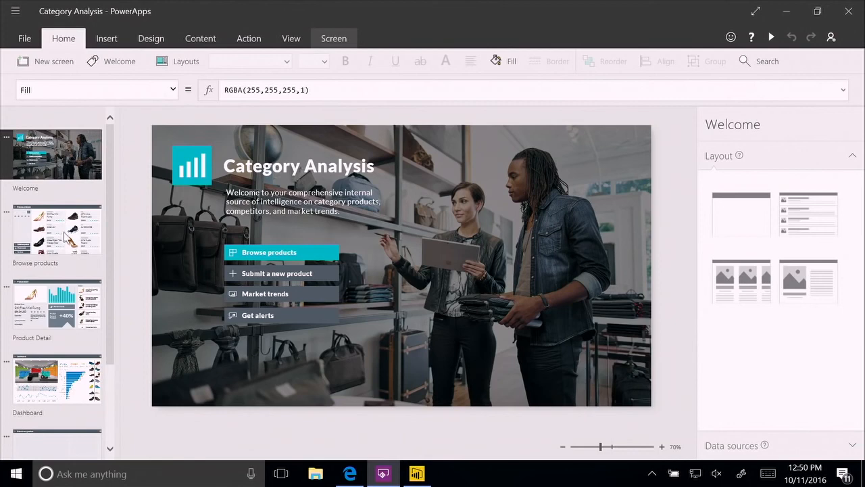
pyautogui.moveTo(80, 246)
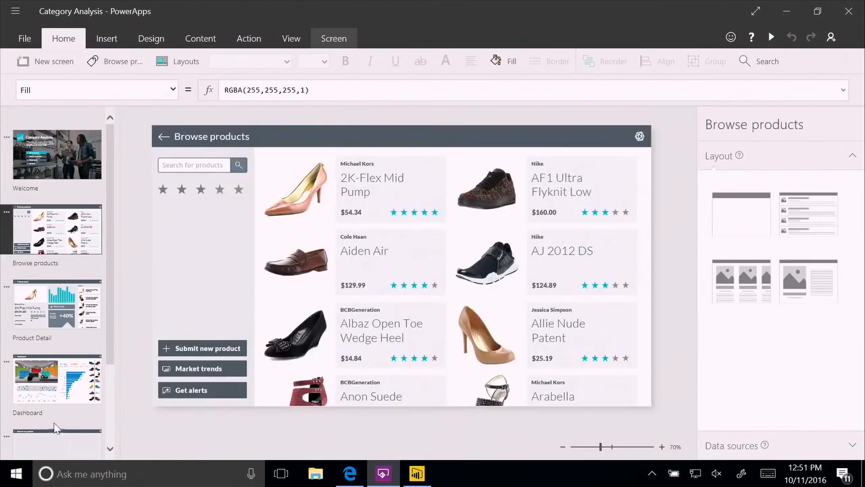
pyautogui.click(208, 348)
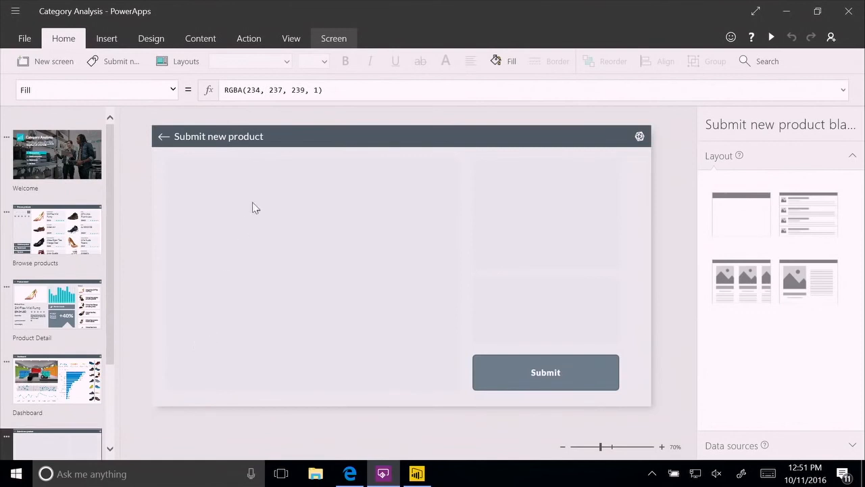
pyautogui.moveTo(273, 211)
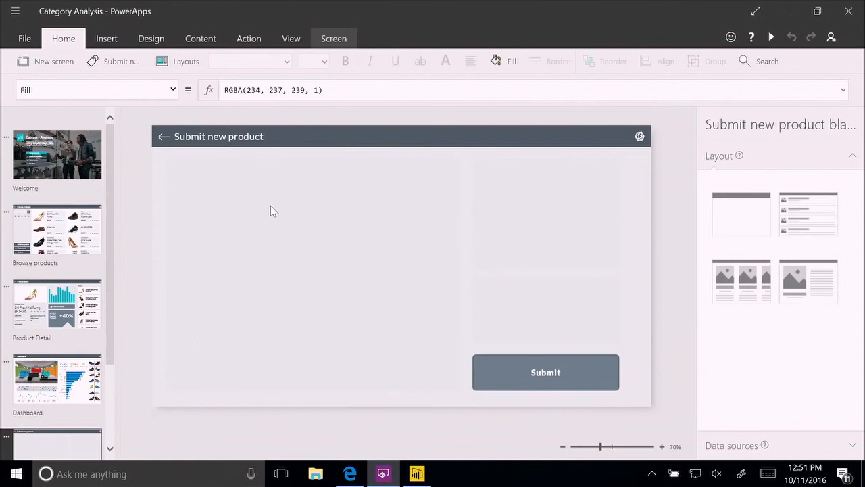
pyautogui.moveTo(256, 208)
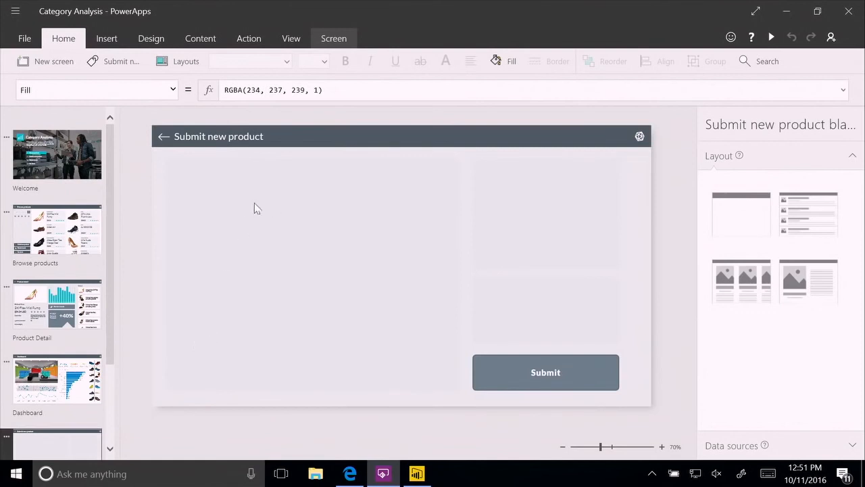
pyautogui.moveTo(223, 135)
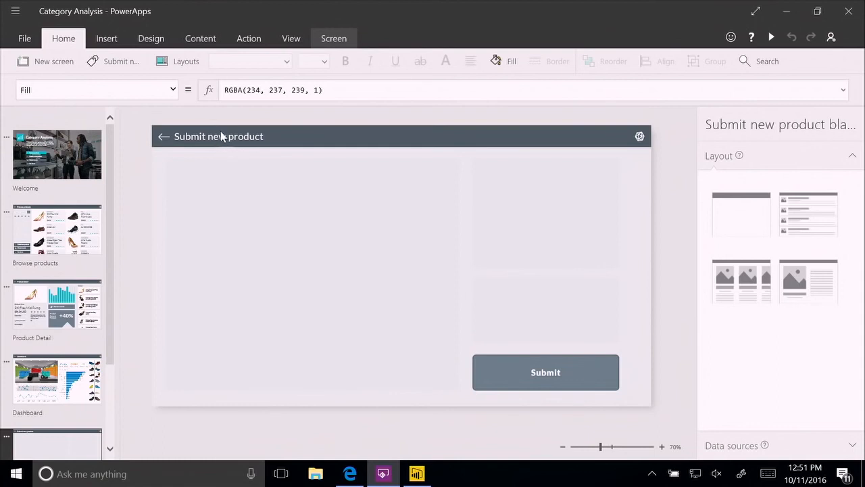
pyautogui.moveTo(105, 38)
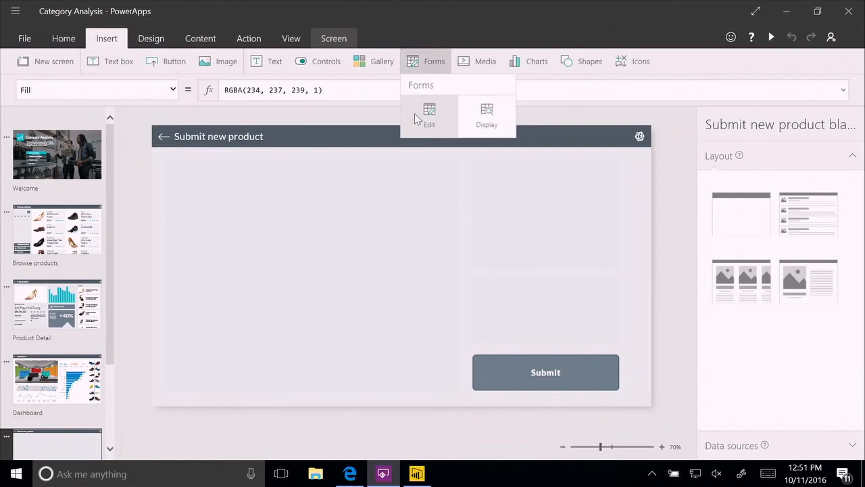
# Add edit form Form1, stretched down the left side, and list its available data sources
pyautogui.click(429, 115)
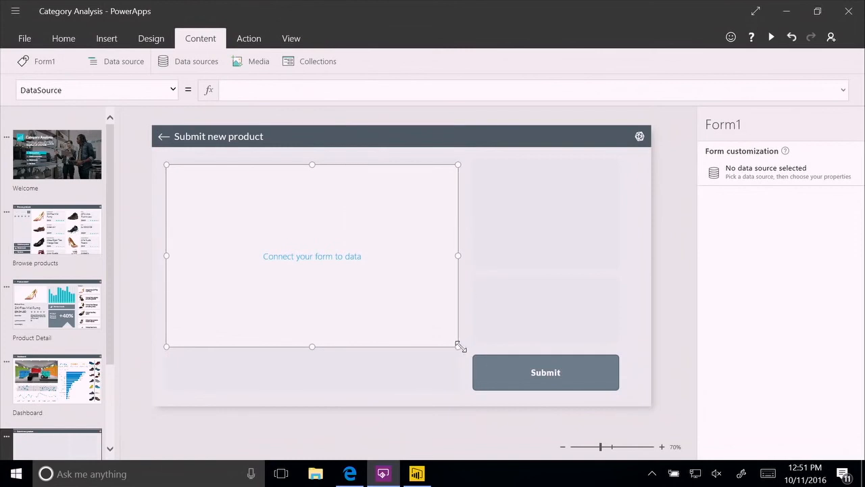
pyautogui.moveTo(458, 346); pyautogui.dragTo(453, 390)
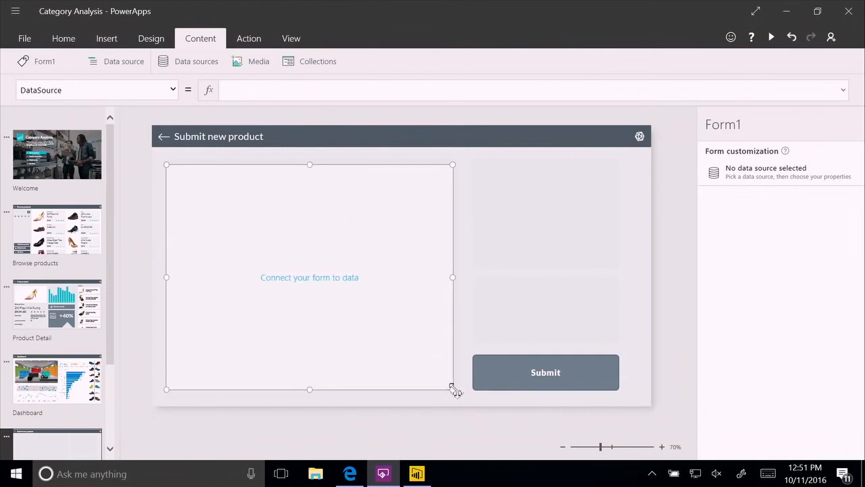
pyautogui.click(714, 173)
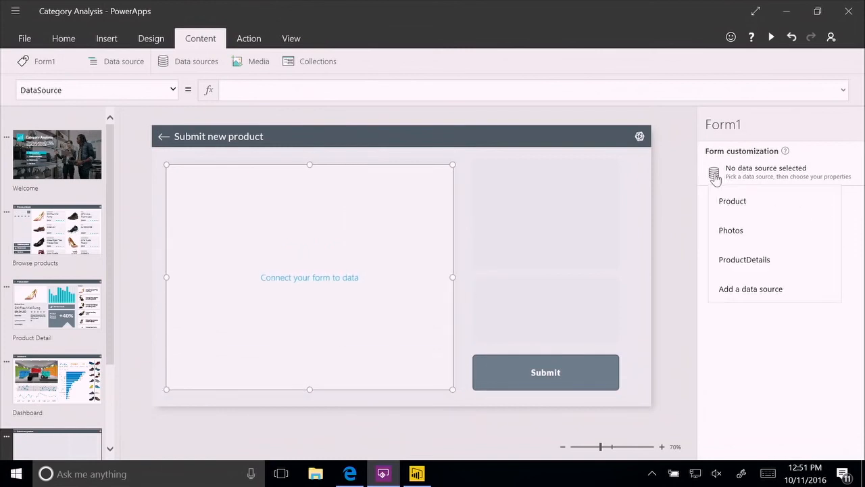
pyautogui.moveTo(732, 200)
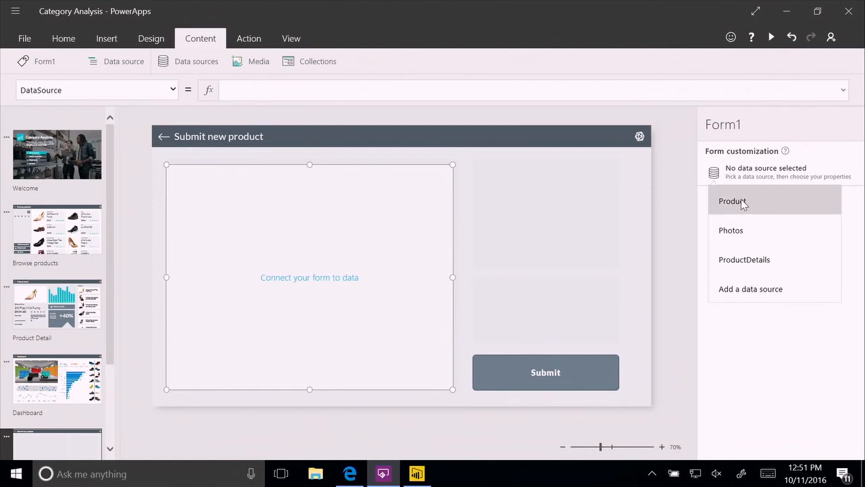
# Bind the form to Product and show Product Name, Rating, Quantity Available and StyleCategory
pyautogui.click(733, 200)
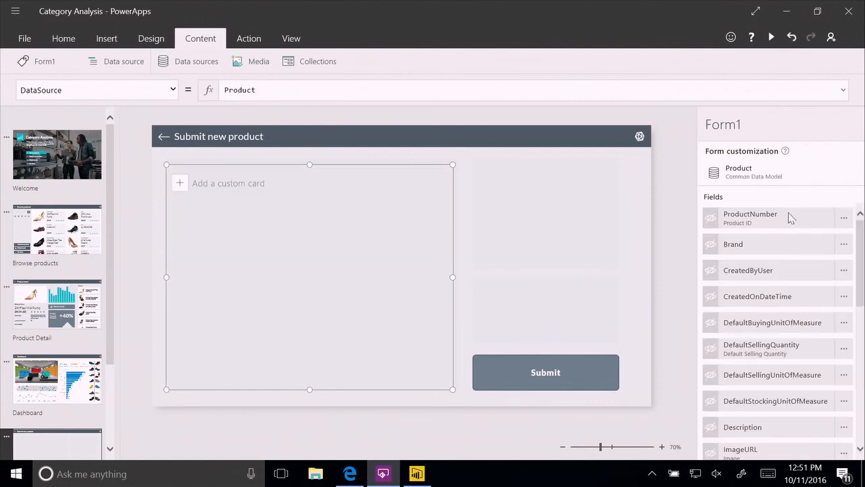
pyautogui.scroll(-3)
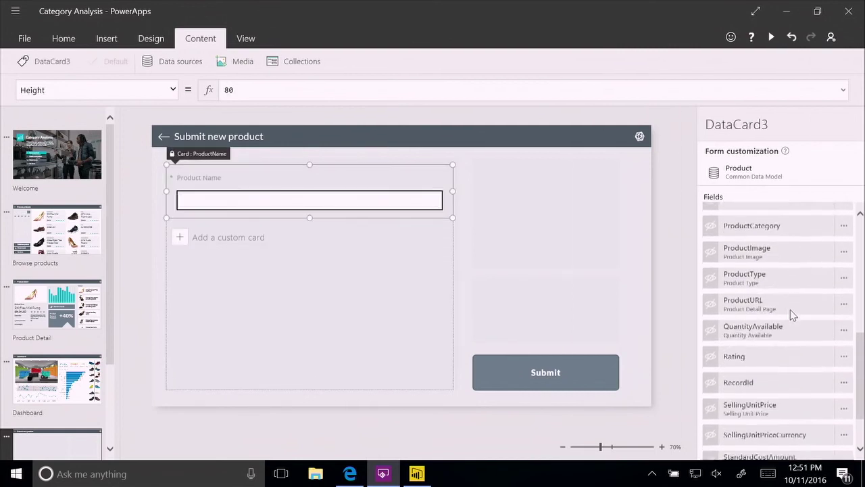
pyautogui.scroll(-3)
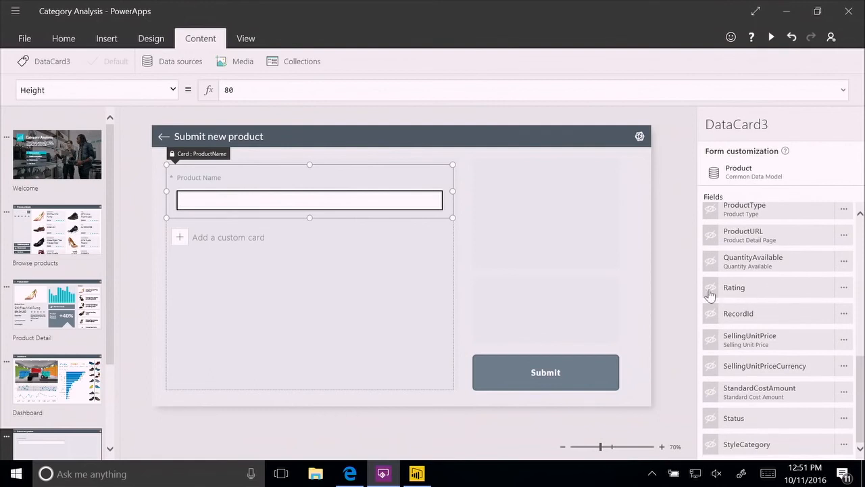
pyautogui.click(711, 286)
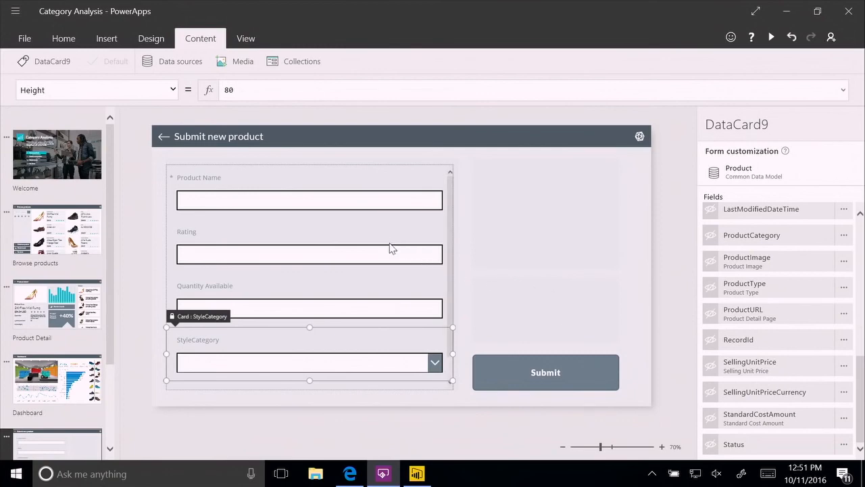
pyautogui.click(308, 254)
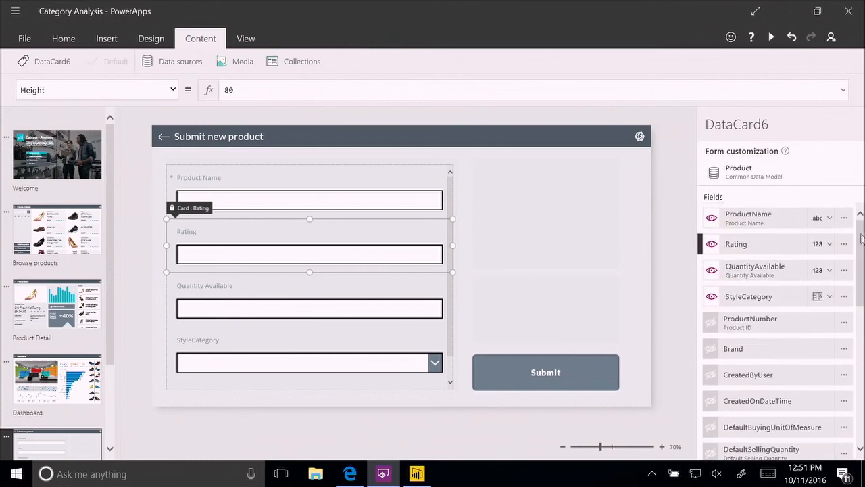
pyautogui.moveTo(830, 249)
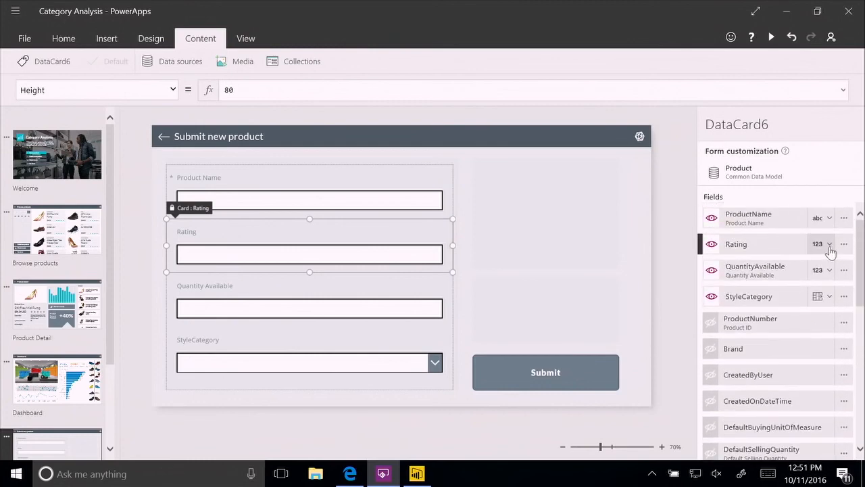
# Show Rating as View rating stars and Quantity Available as an Edit slider
pyautogui.click(830, 243)
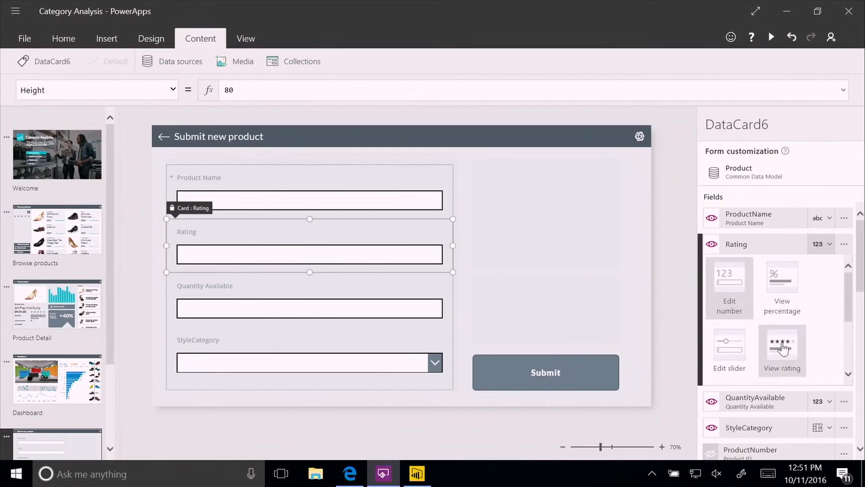
pyautogui.click(781, 349)
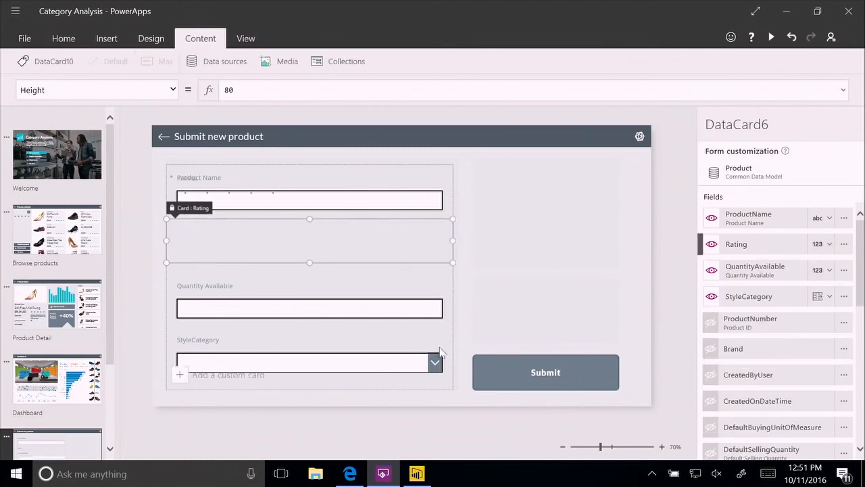
pyautogui.click(309, 241)
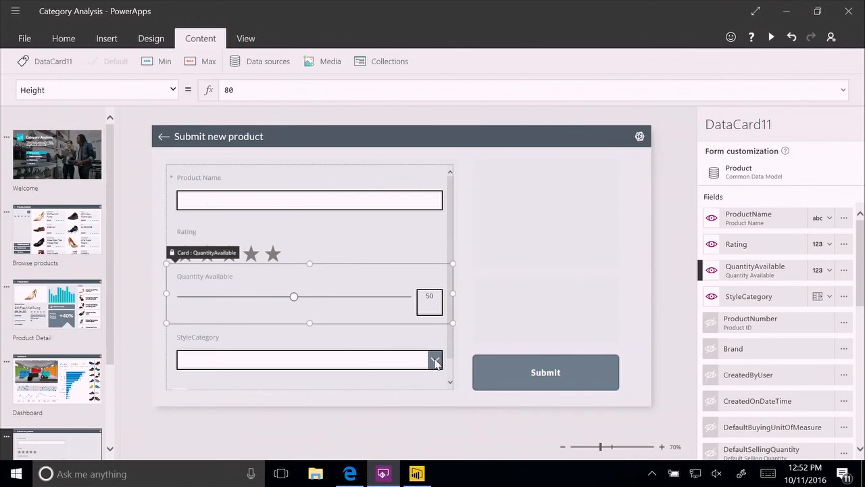
pyautogui.click(435, 359)
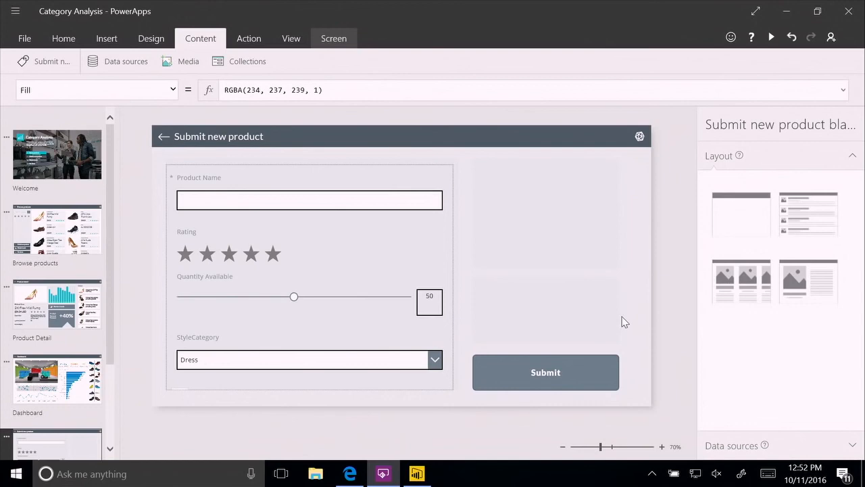
pyautogui.moveTo(608, 330)
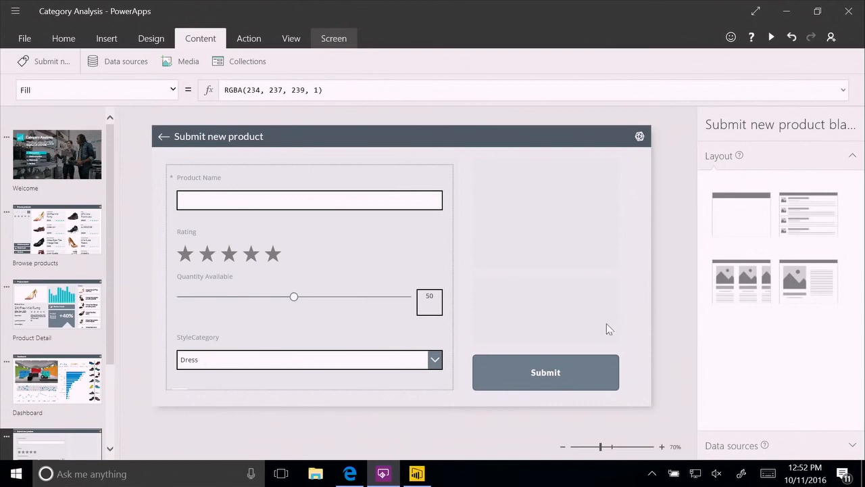